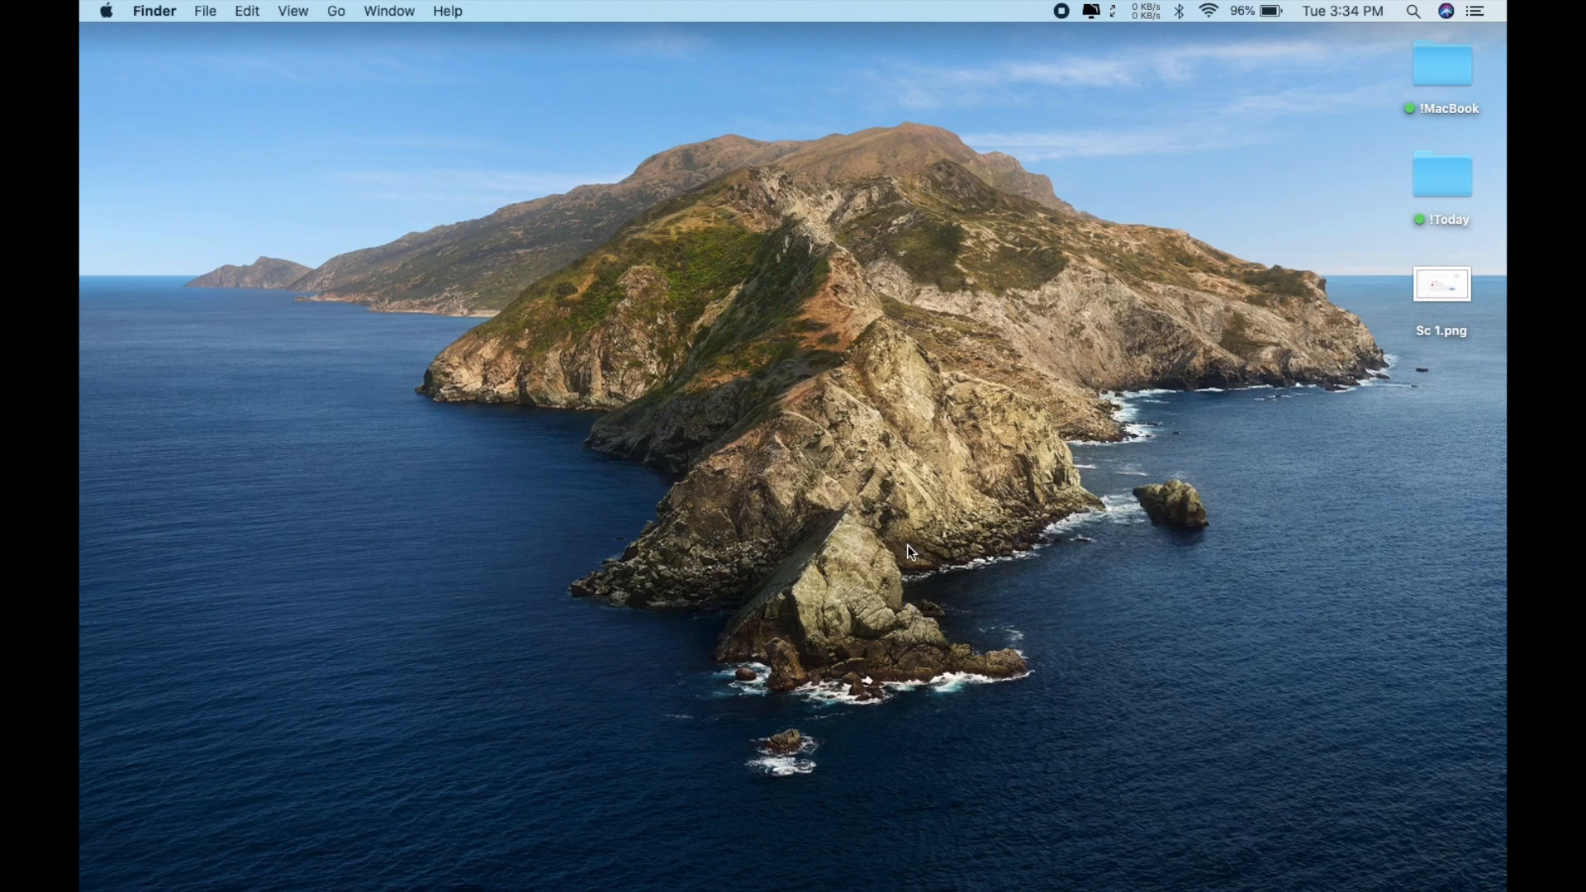
- Launch Turbo VPN via Spotlight and connect it with the carrot button
type("turbo VPN.app")
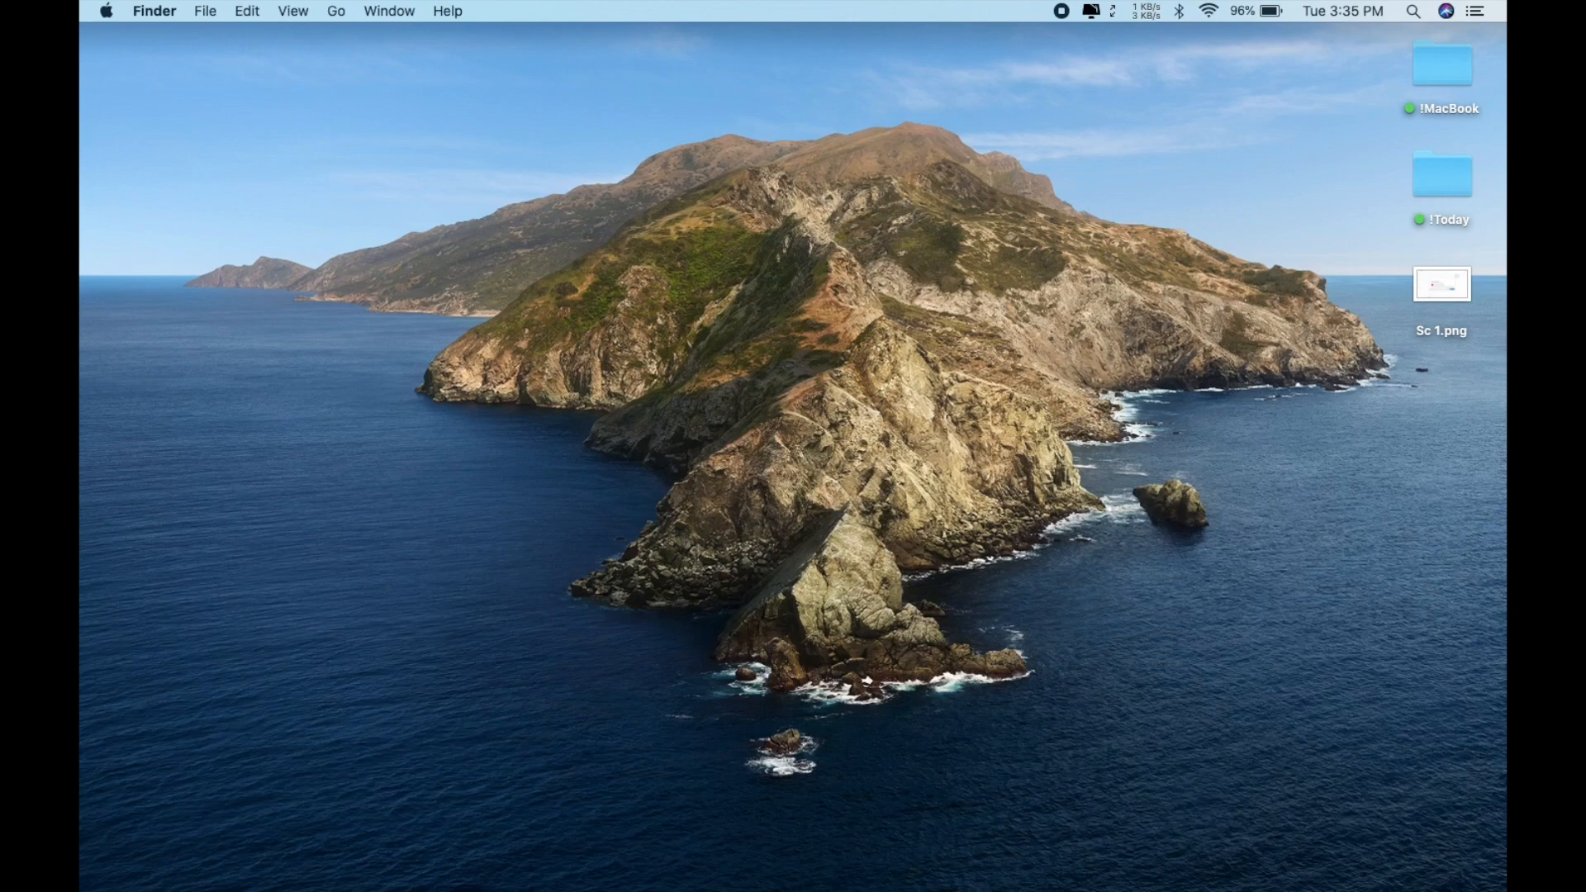
left_click(1031, 13)
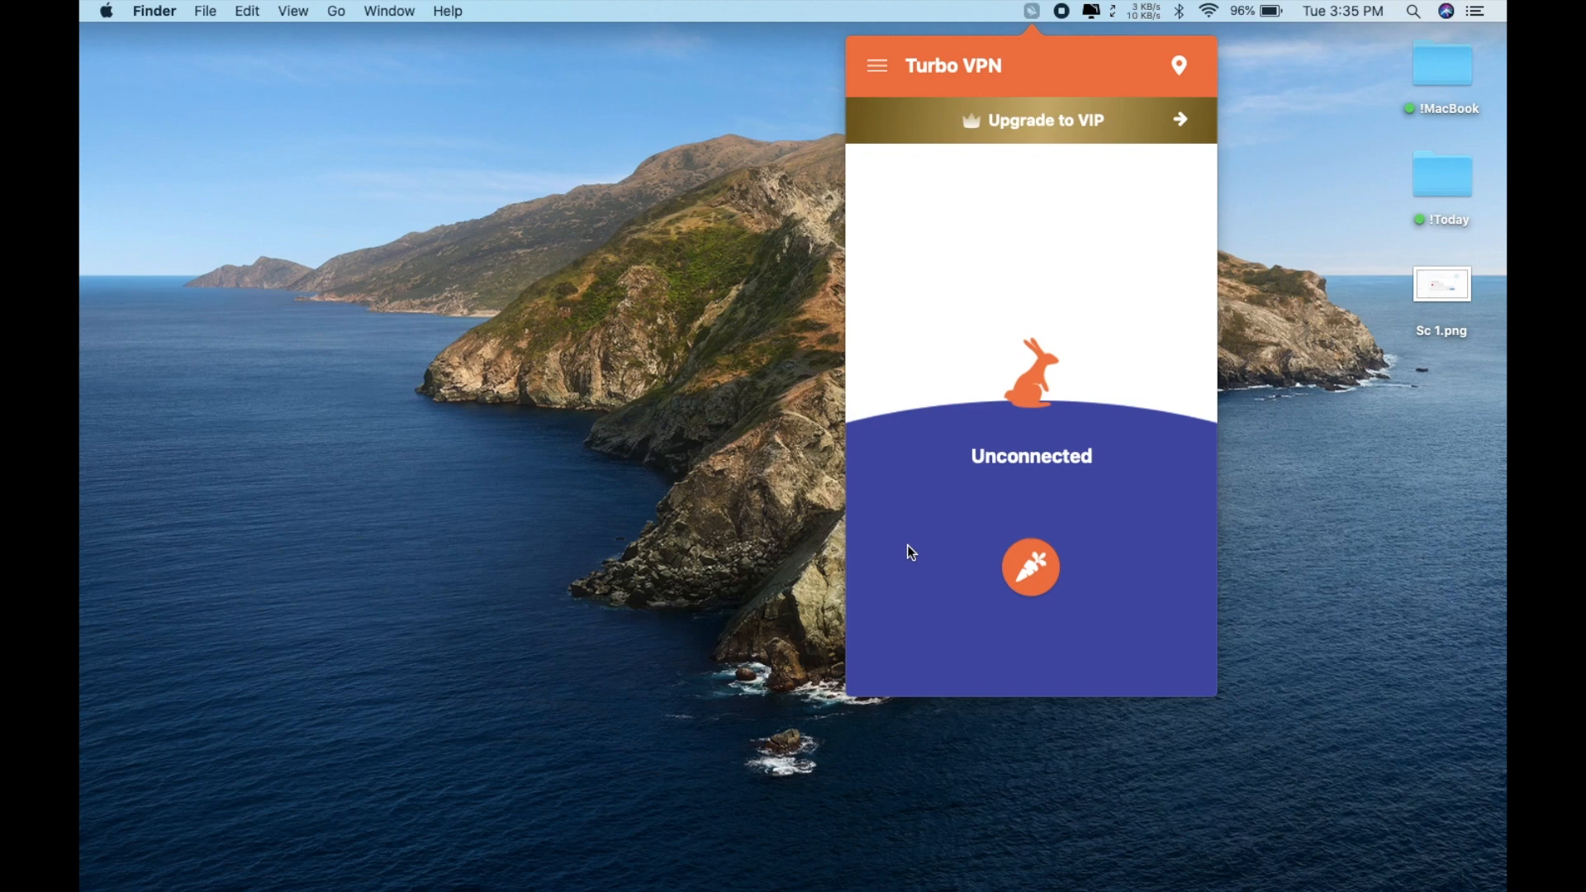
left_click(1031, 569)
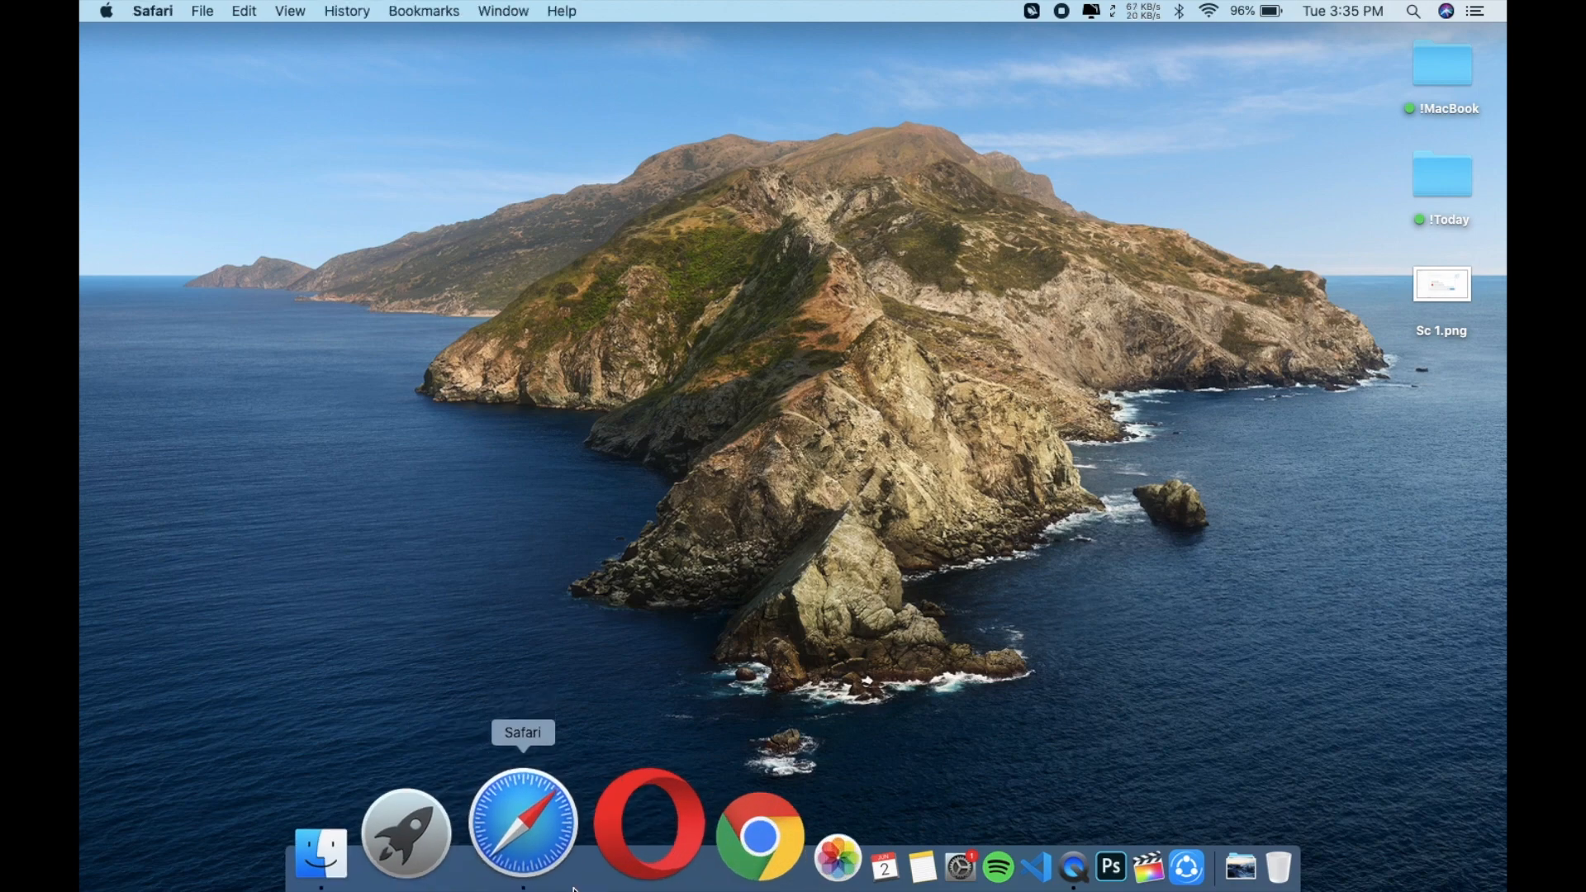
- Load YouTube from Safari's favourites to test streaming over Turbo VPN
left_click(526, 826)
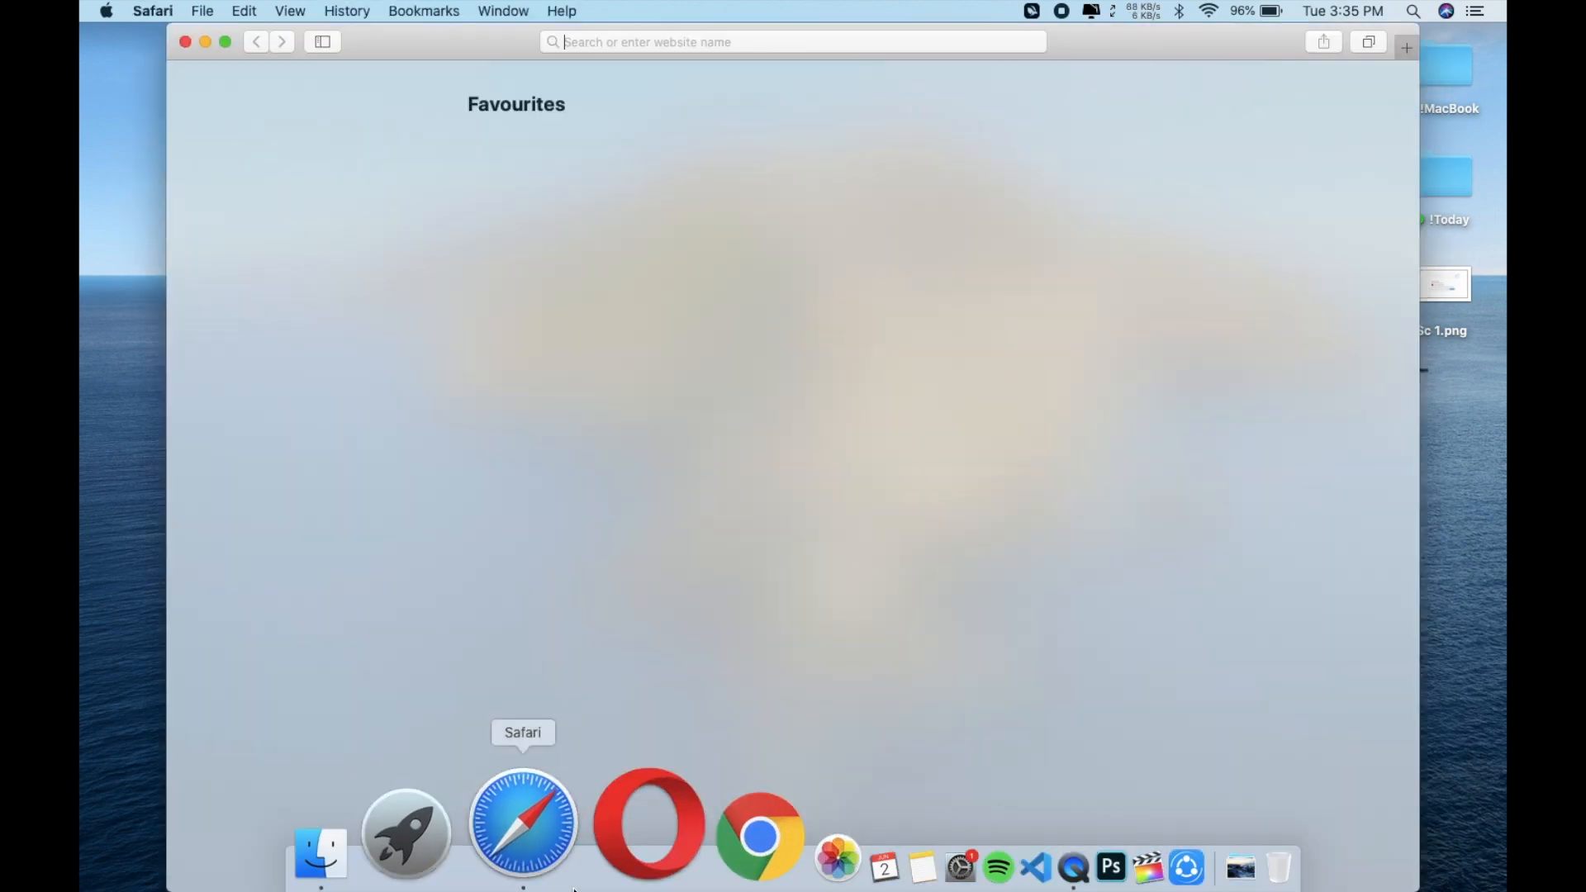
left_click(793, 42)
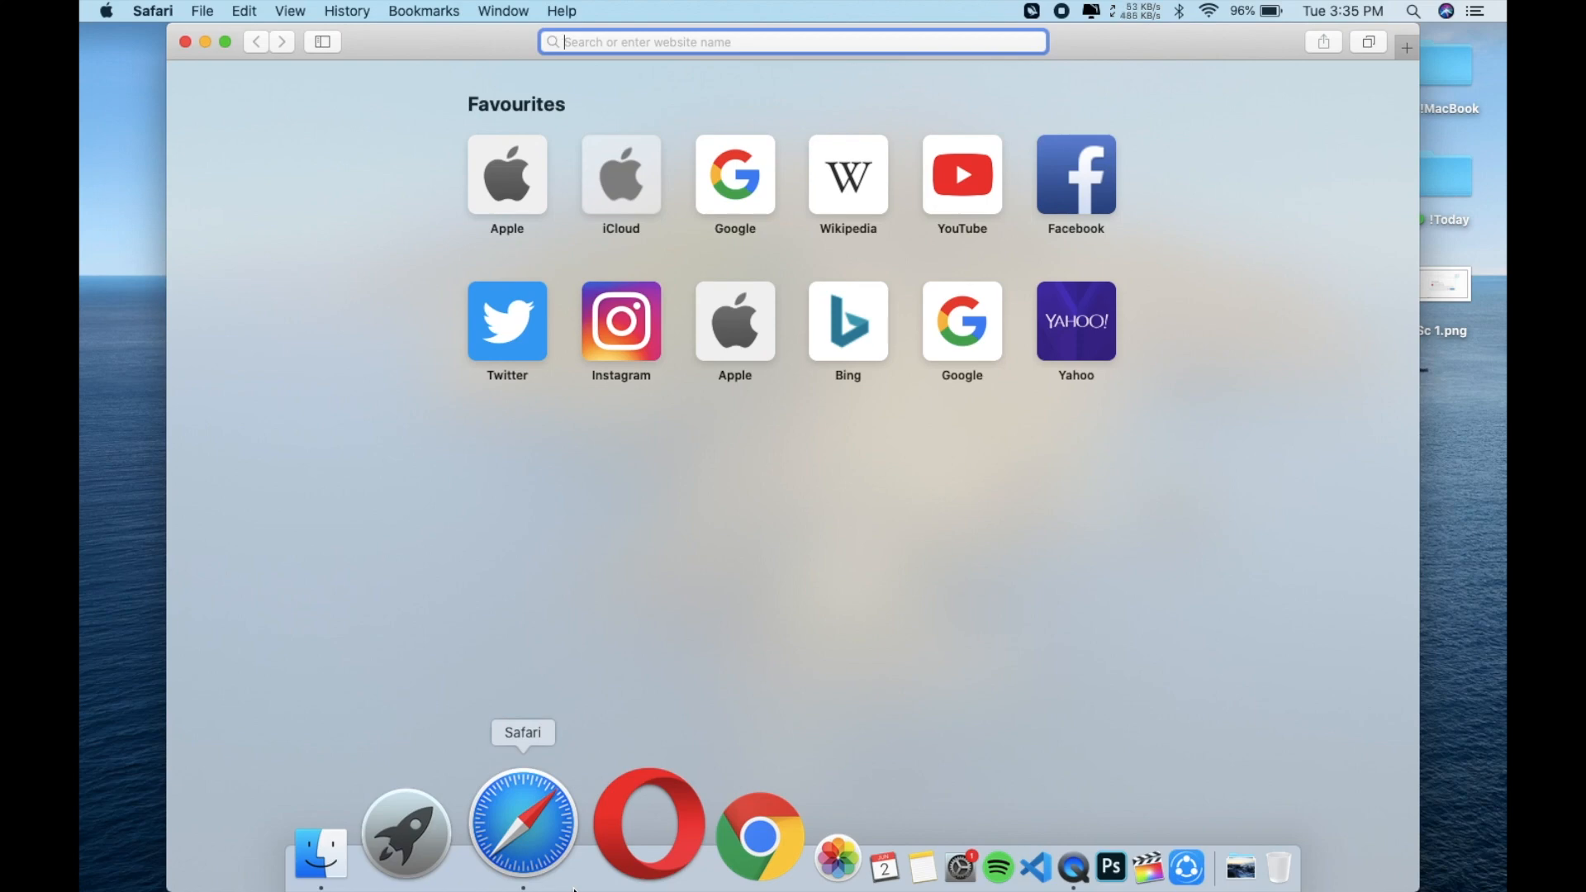
left_click(962, 173)
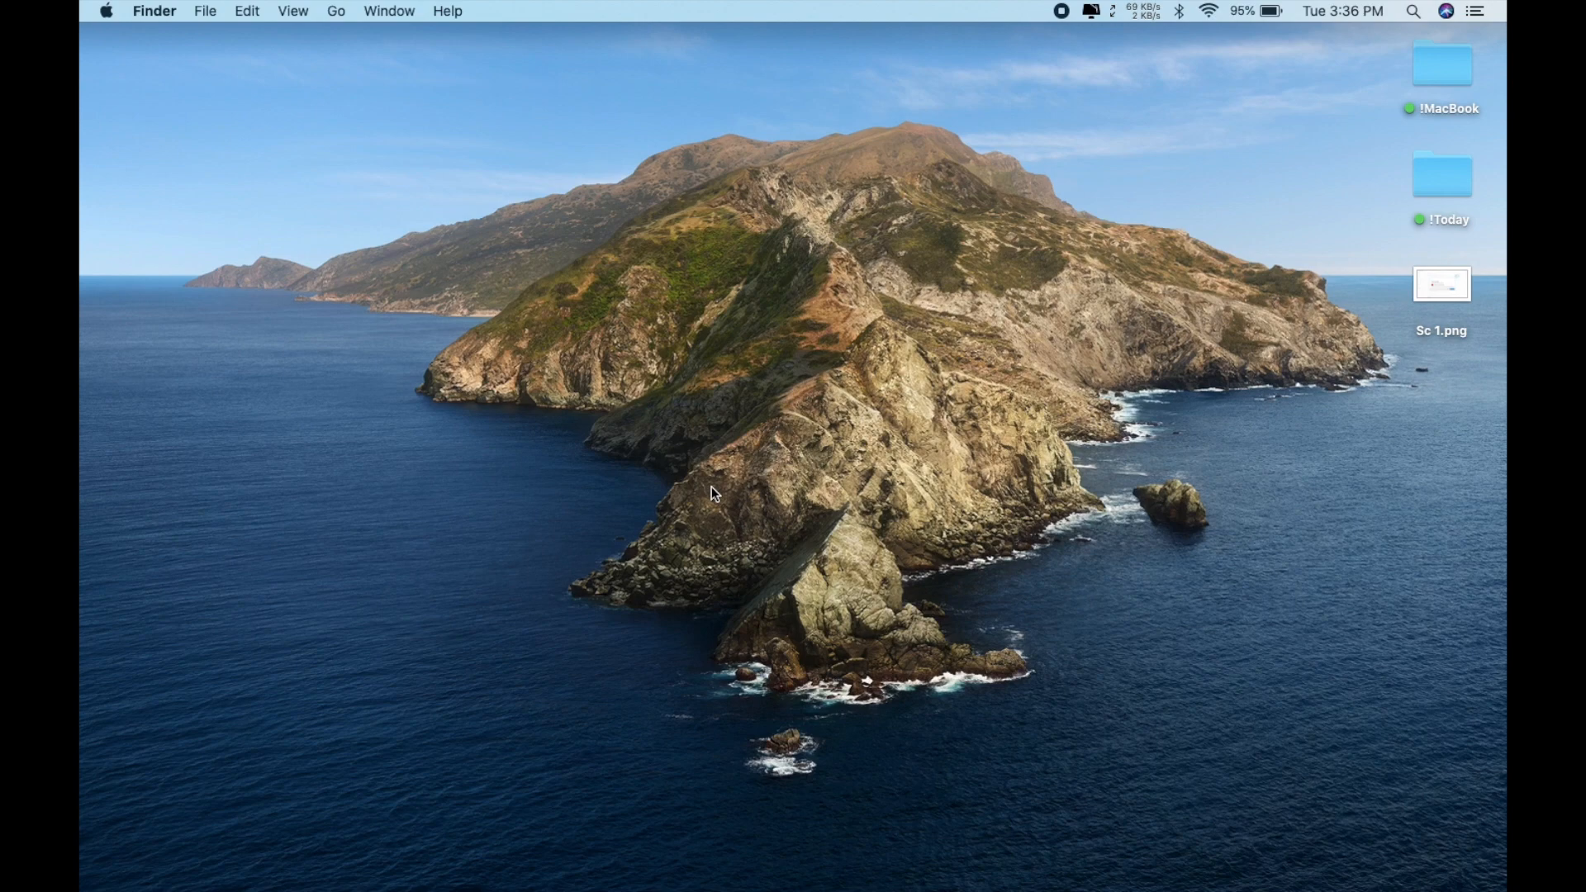
- Launch Hotspot Shield via Spotlight and connect it with the power button
type("hotspot Shield.app")
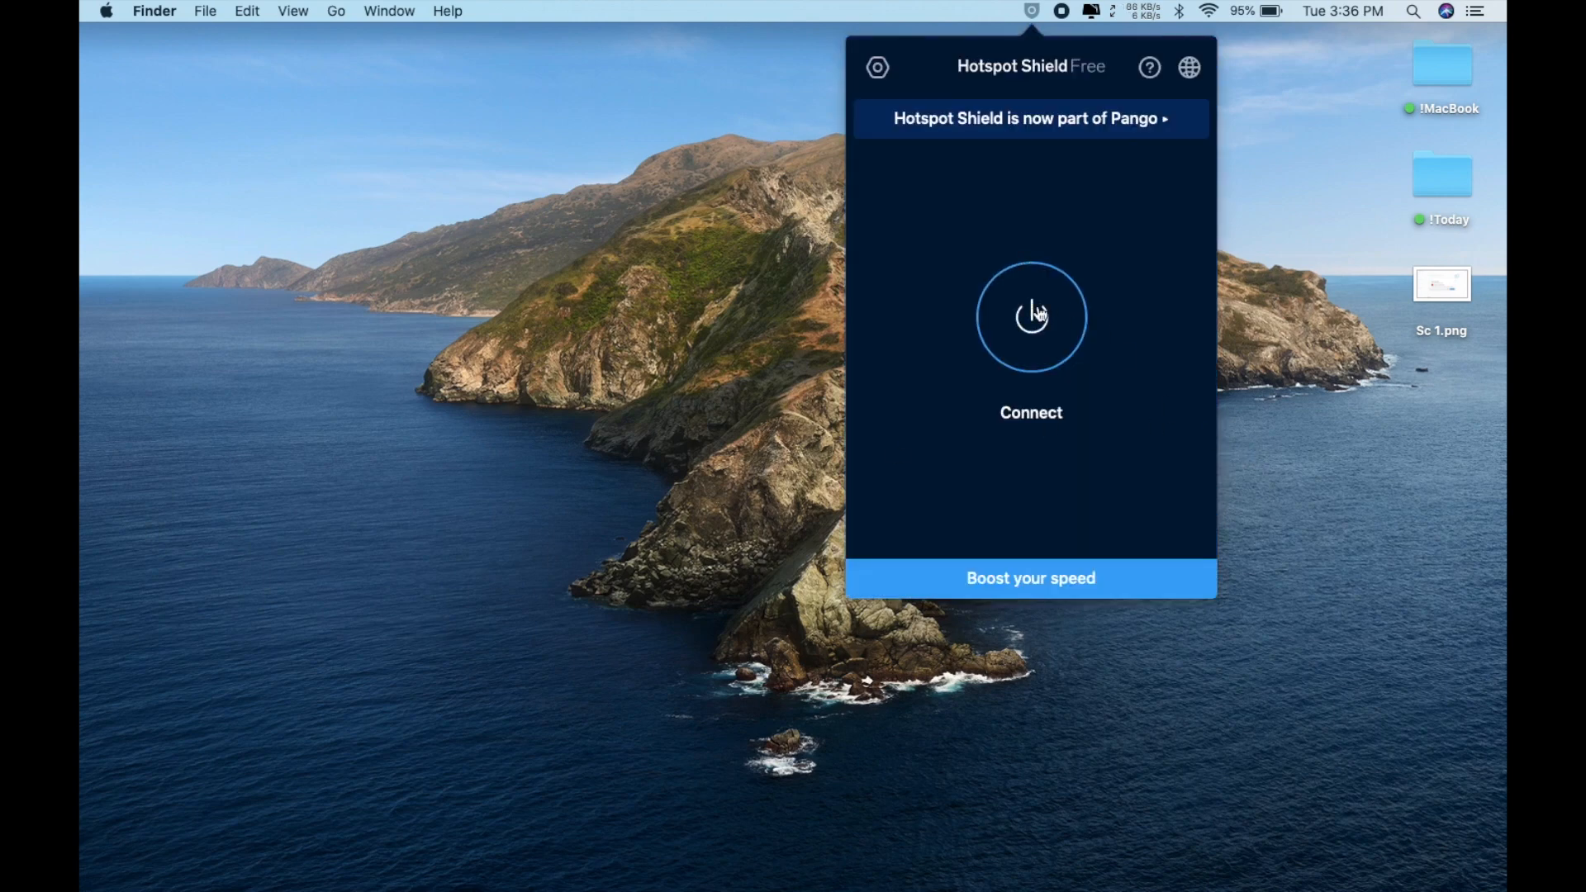
left_click(1031, 317)
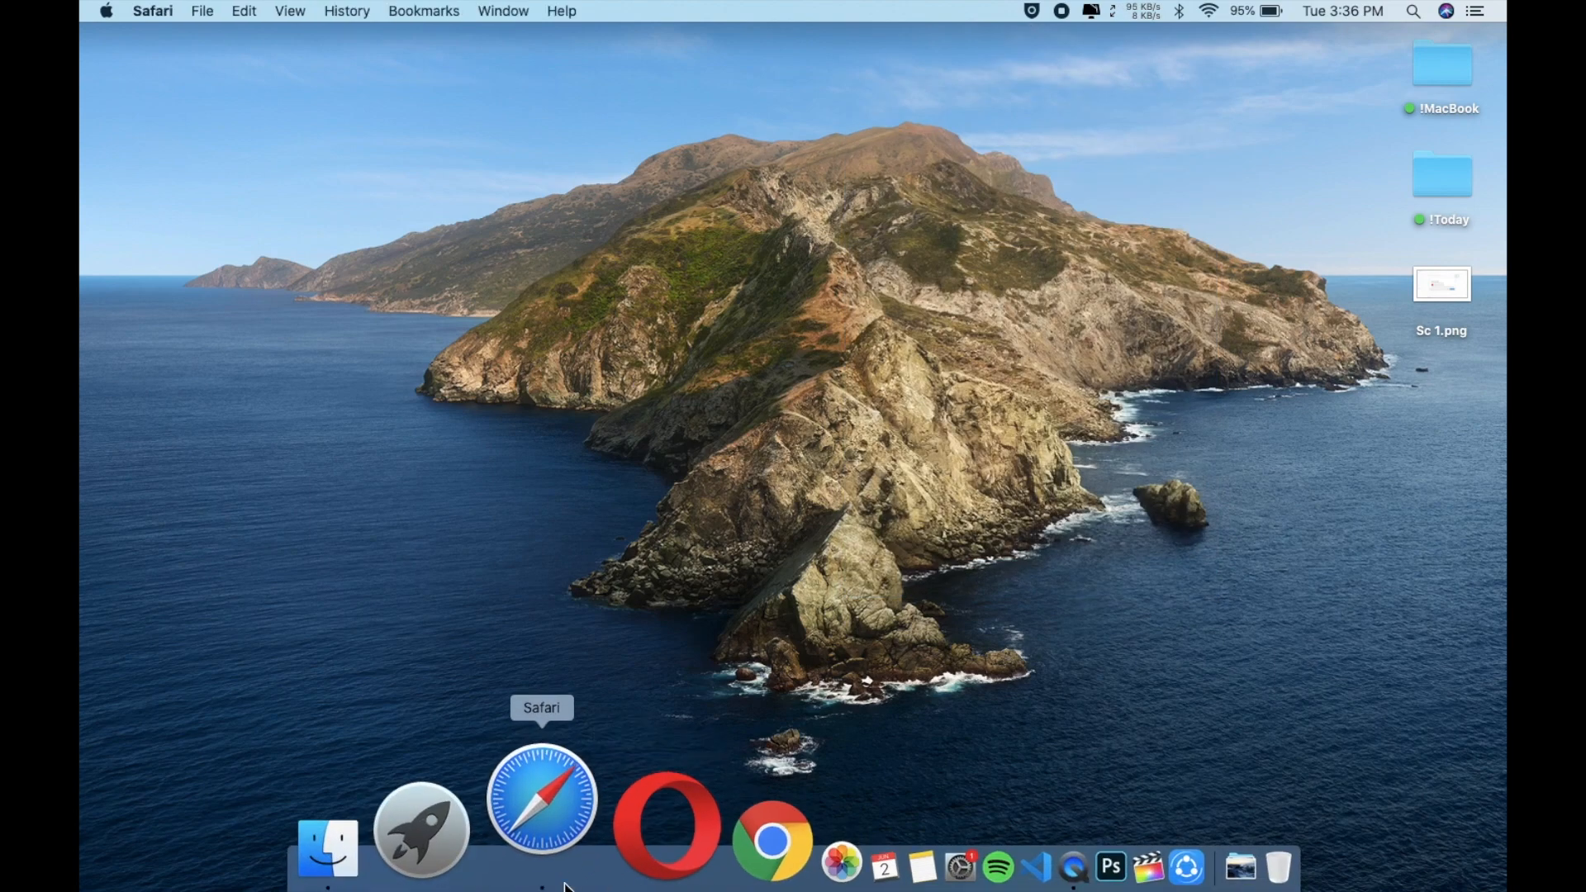
- Play the 'iOS 13.5 GM Released' YouTube video in Safari over Hotspot Shield
left_click(542, 803)
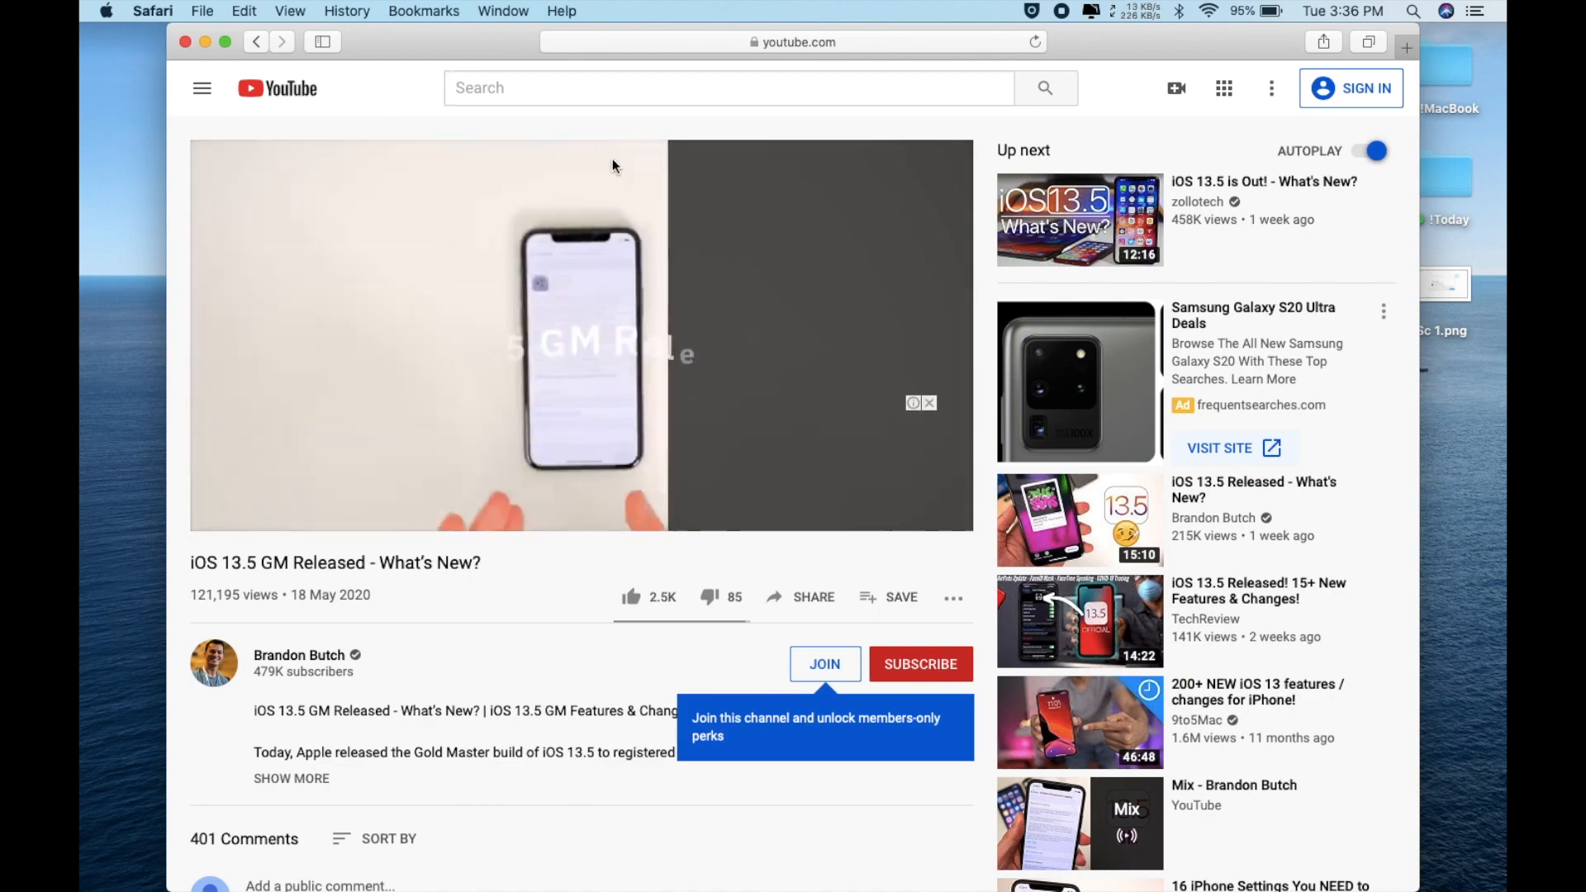
left_click(1031, 8)
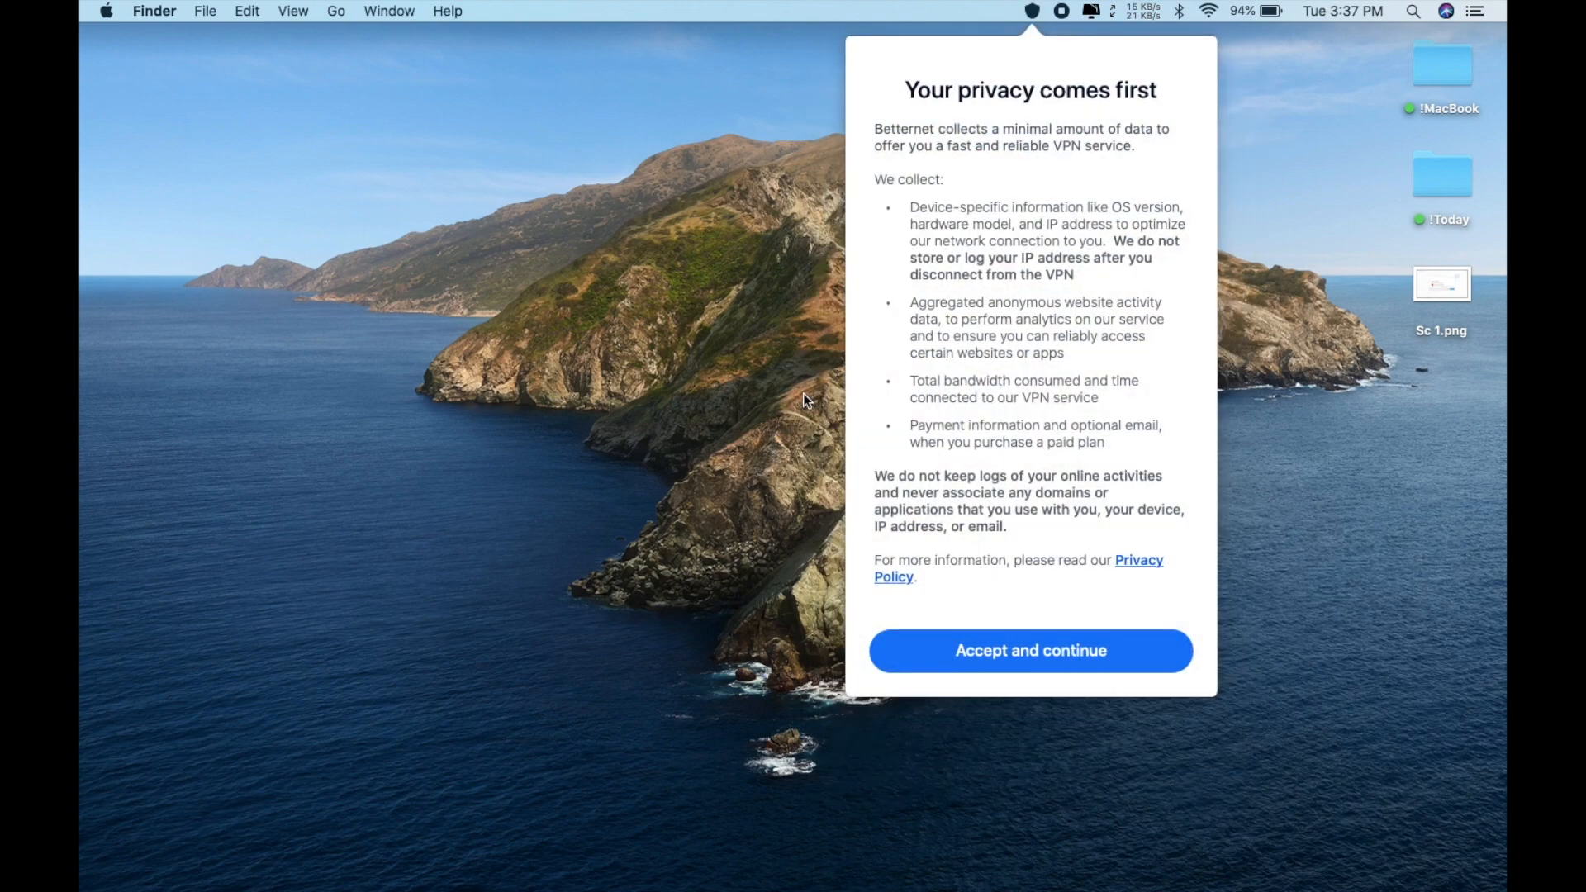
- Accept Betternet's privacy terms with 'Accept and continue'
left_click(1031, 651)
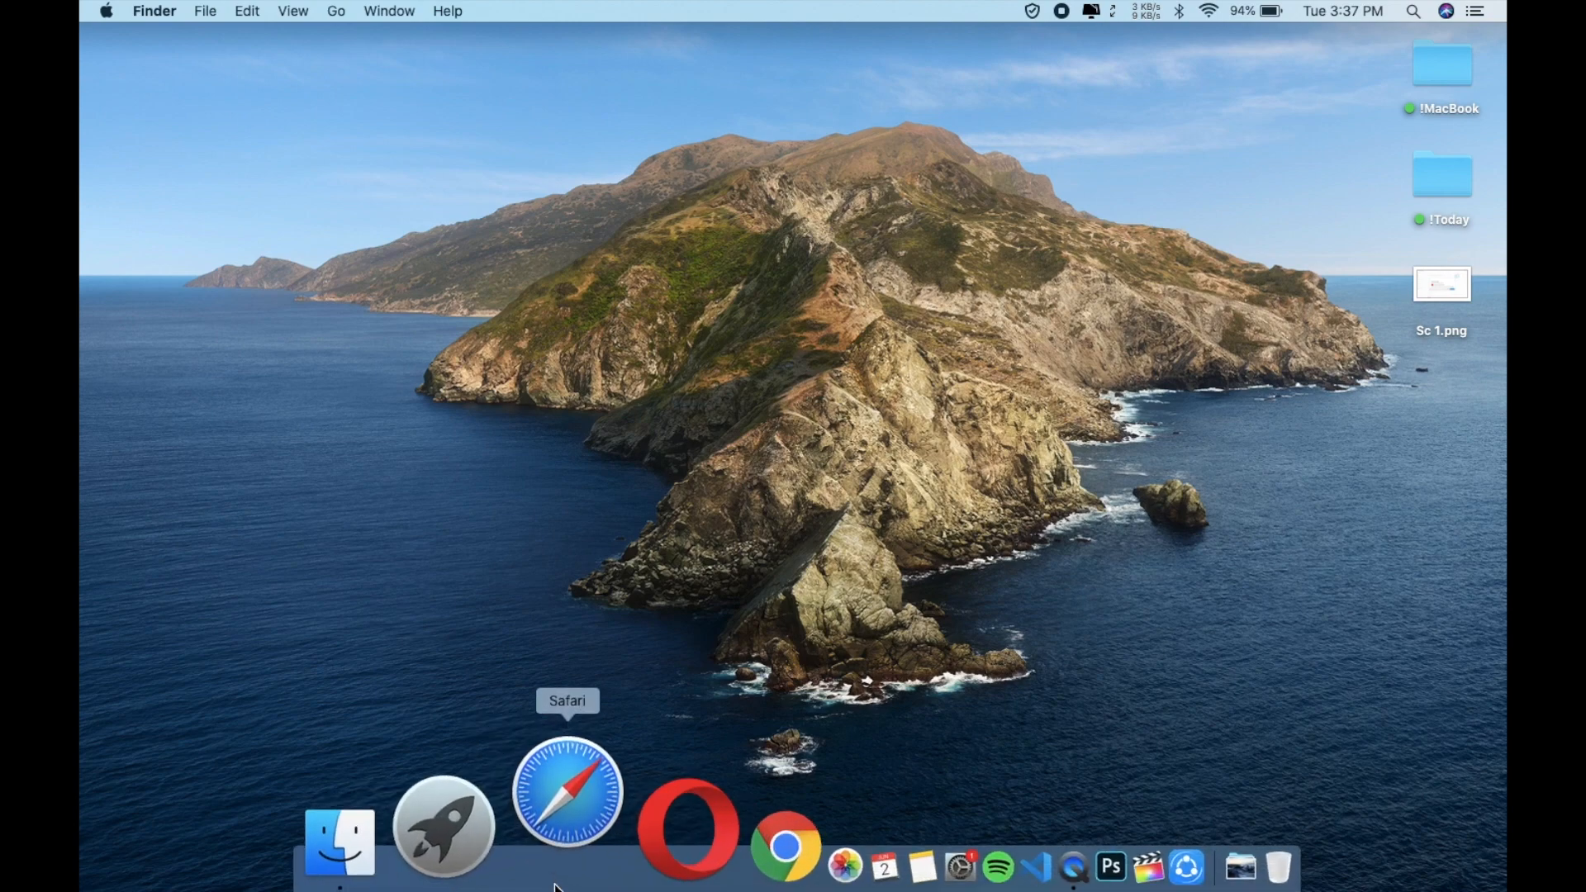
- Launch Safari from the Dock for the Betternet YouTube speed test
left_click(567, 800)
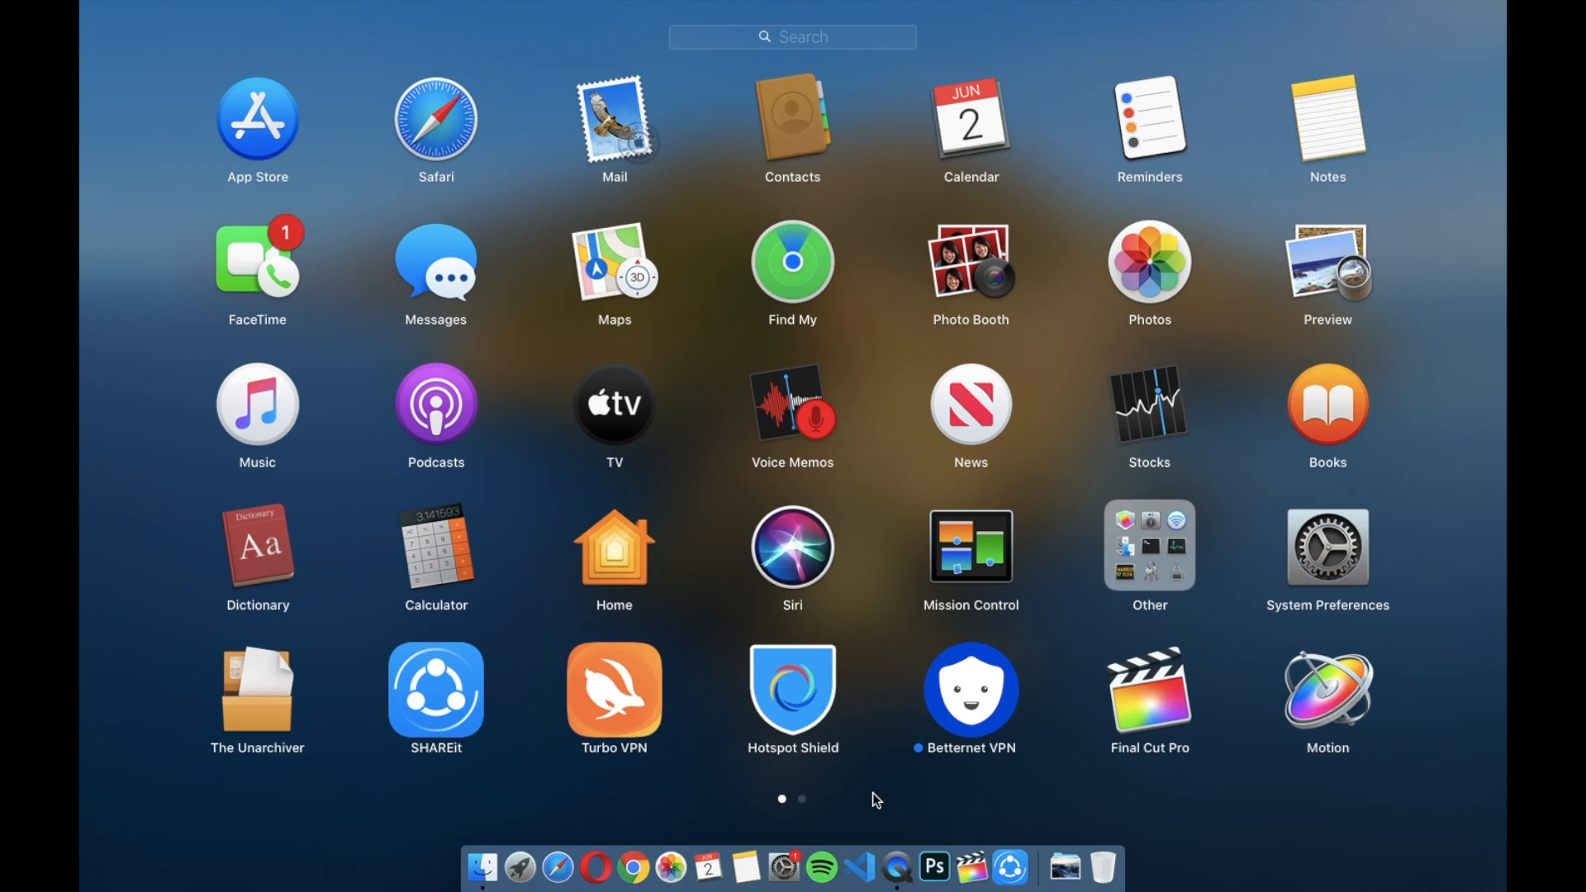
mouse_move(694, 700)
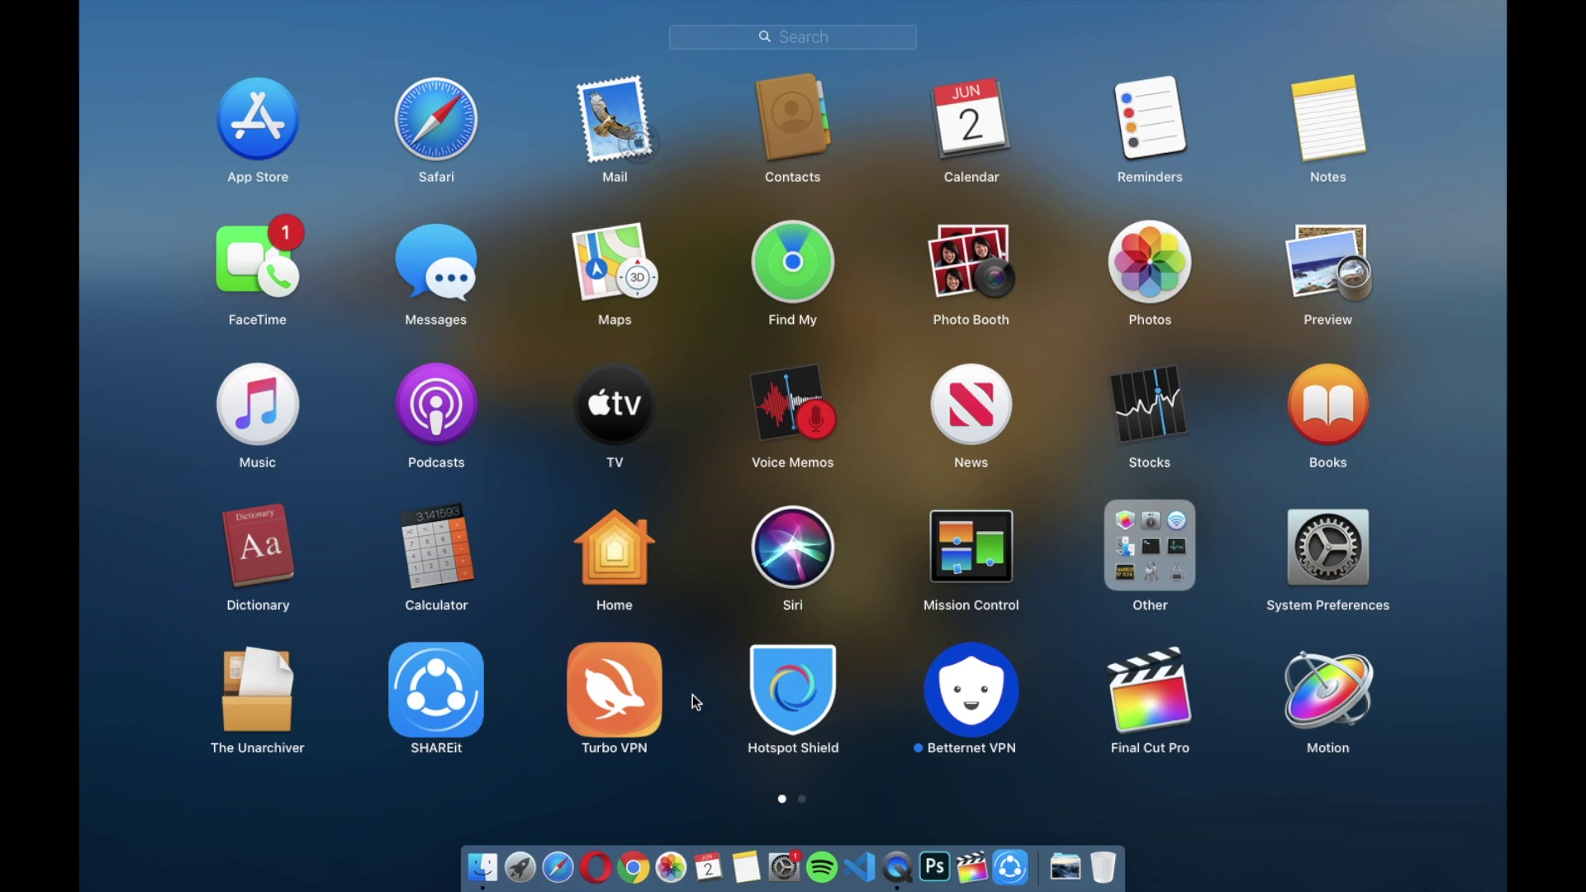